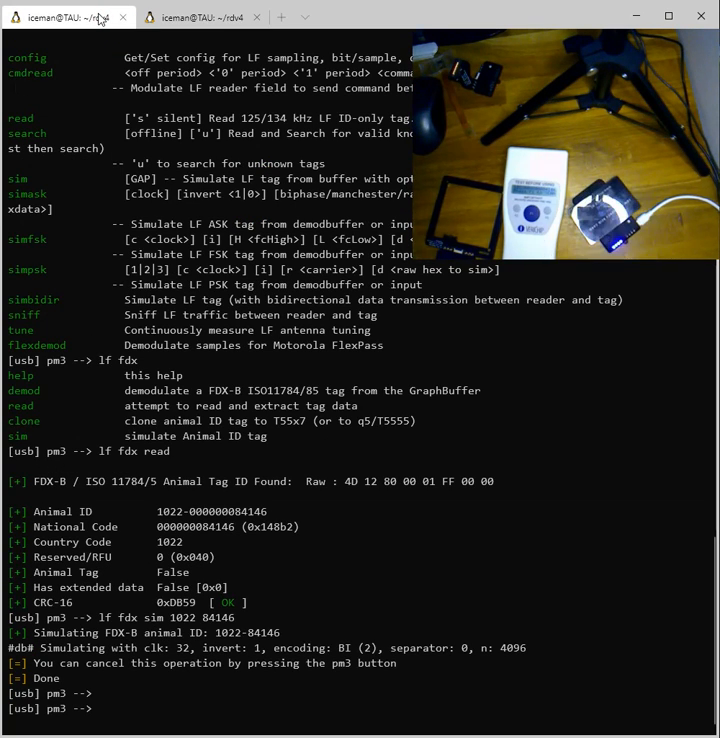
Step: Run 'lf t55 det' to detect the blank T55x7 chip on the reader
text(lf)
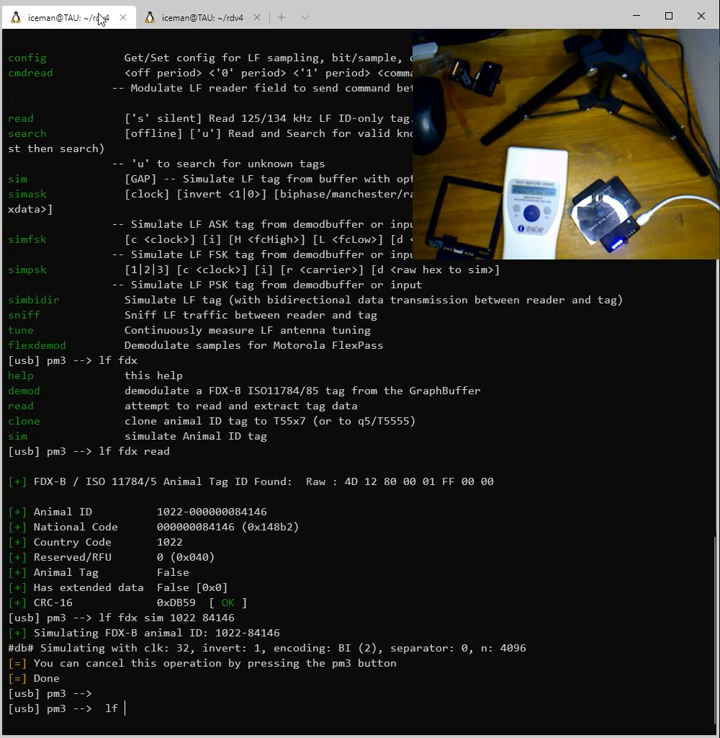
text(t55 det)
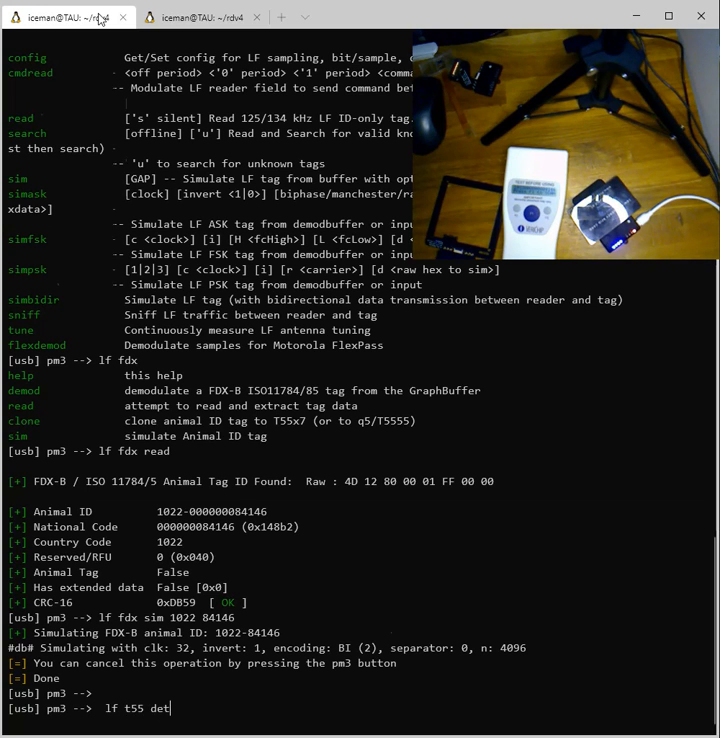
key(Return)
text(lf fdx clone 1022 84146)
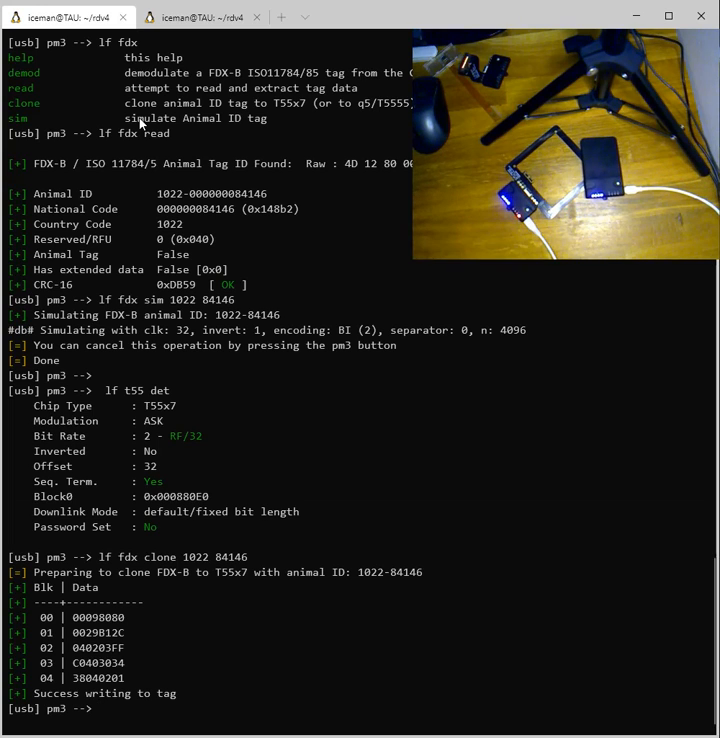
text(lf sea)
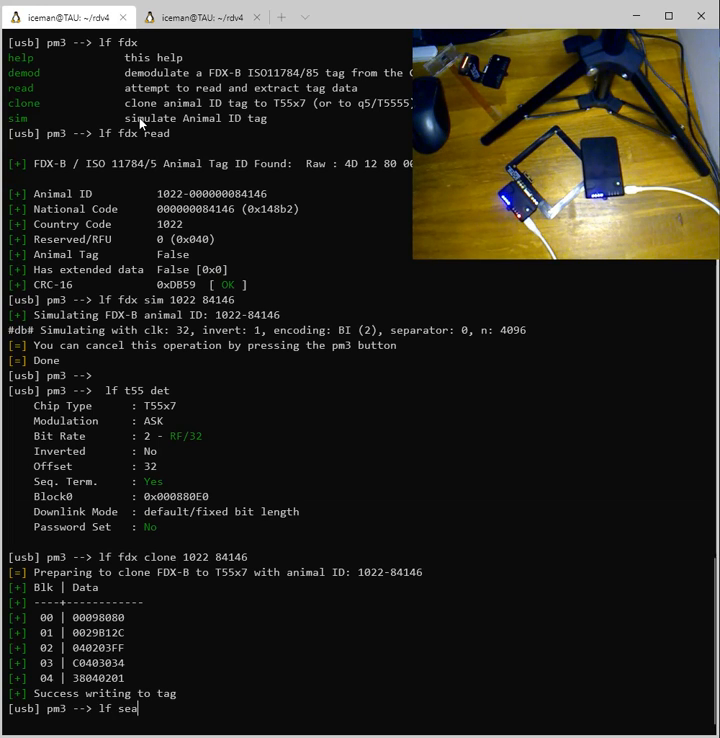
text(rch)
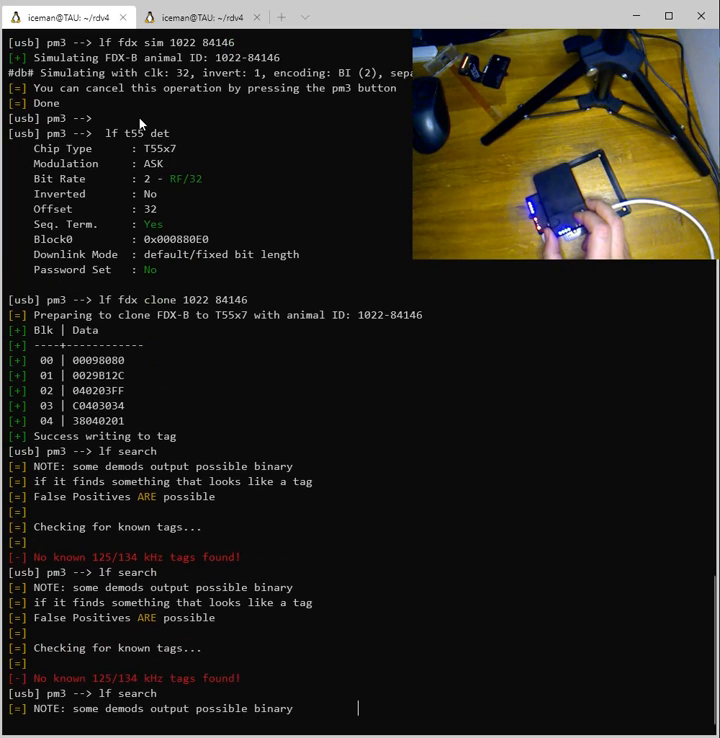
scroll(down, 3)
text(lf search)
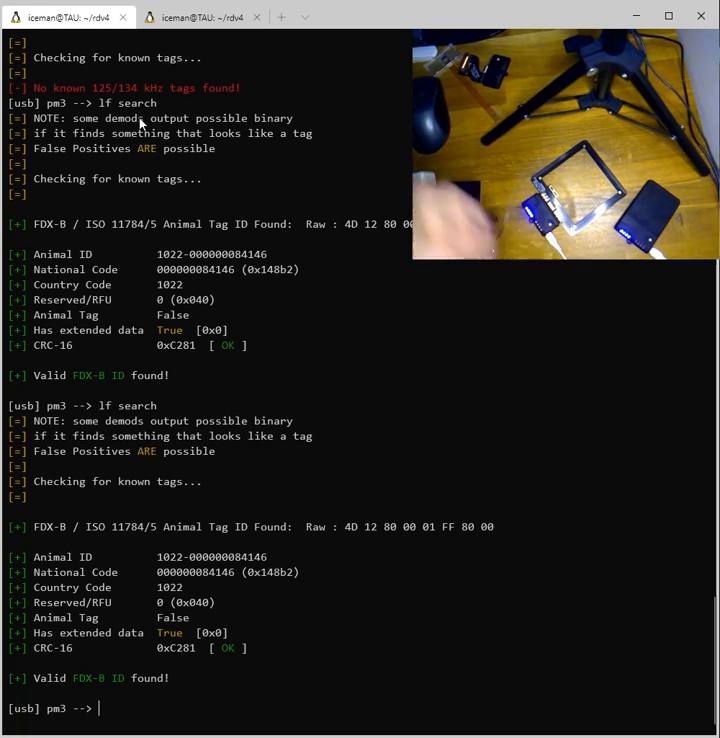
click(200, 17)
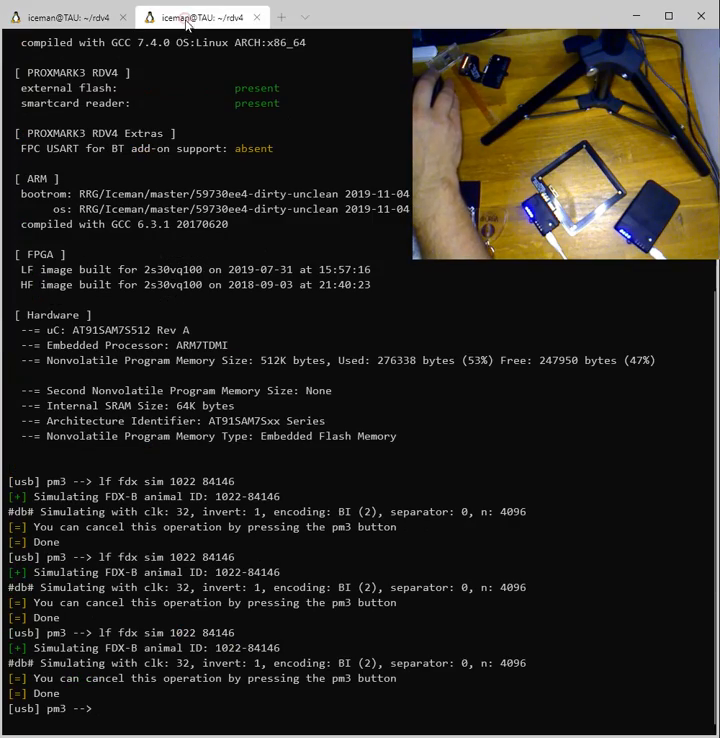